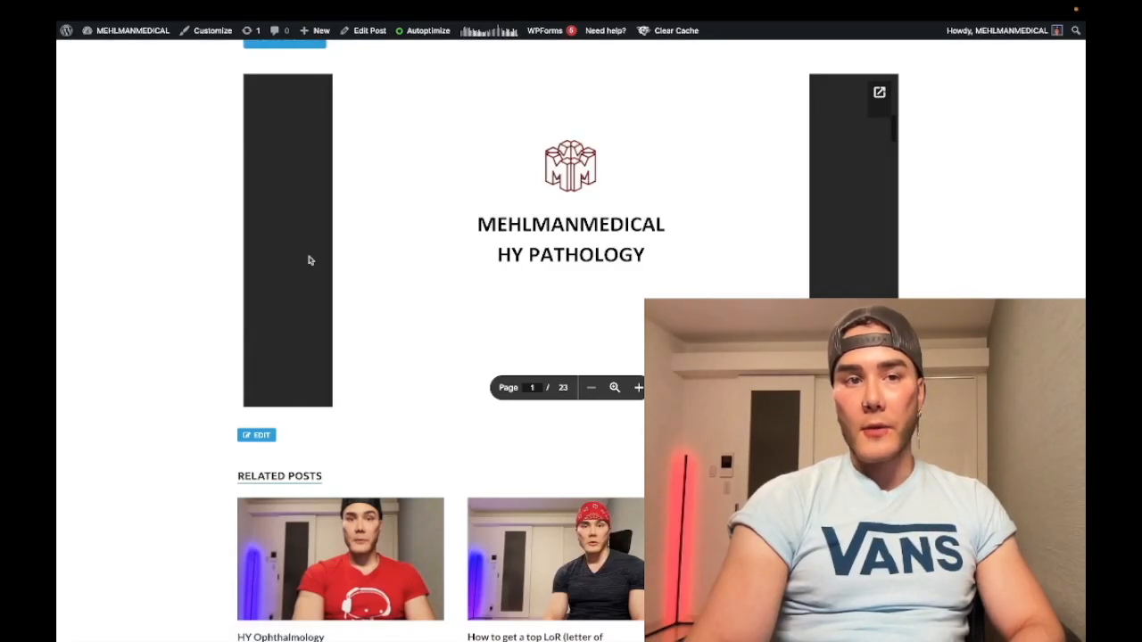
pyautogui.moveTo(262, 280)
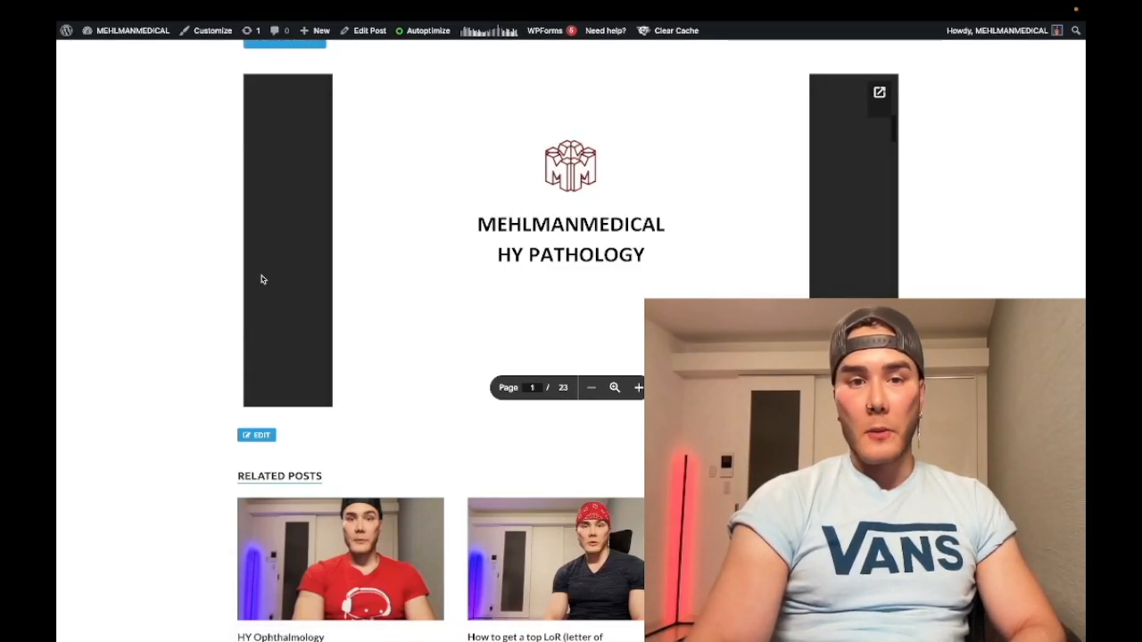
# Scroll up to the HY Pathology post's title, intro line and download option.
pyautogui.scroll(3)
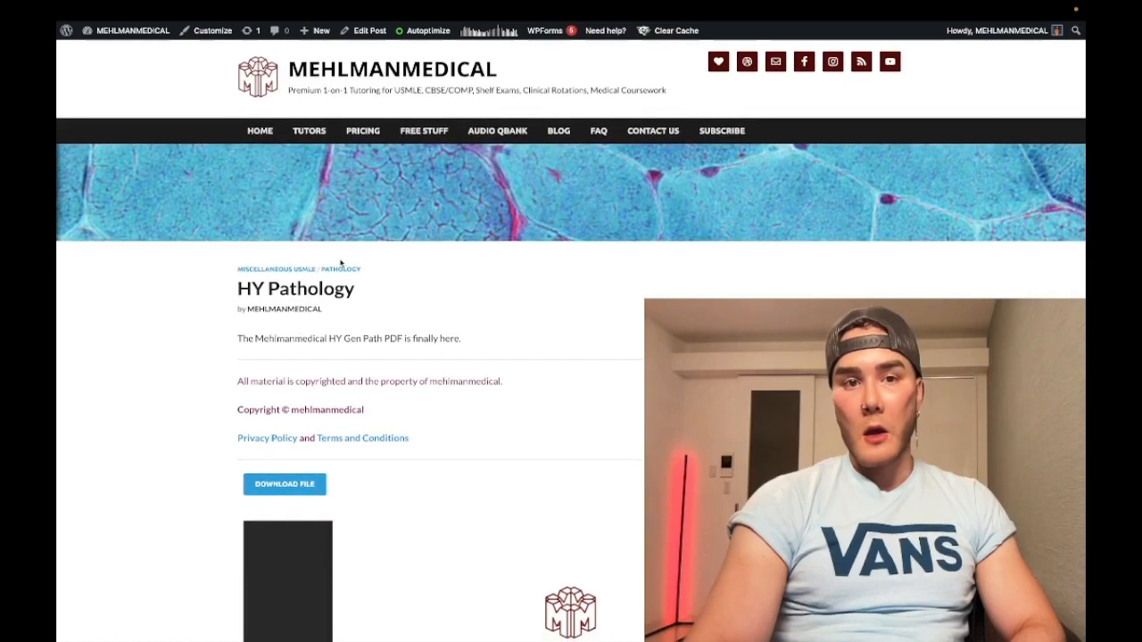
pyautogui.moveTo(284, 309)
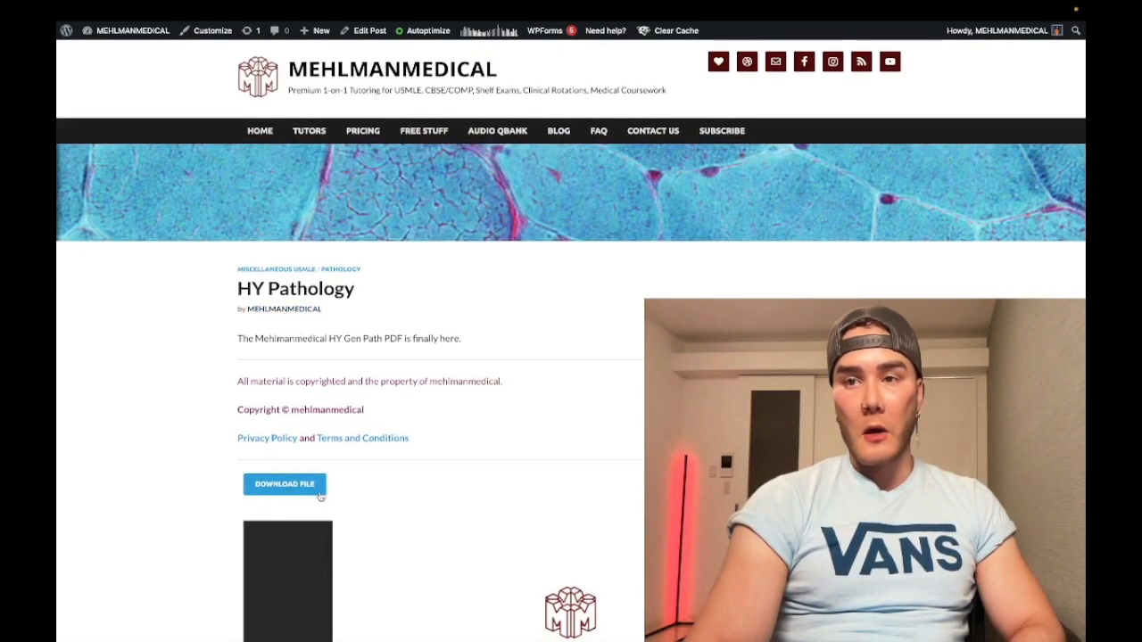
# Page through the embedded PDF to the path-terms table, returning to page 2 of 23.
pyautogui.scroll(-3)
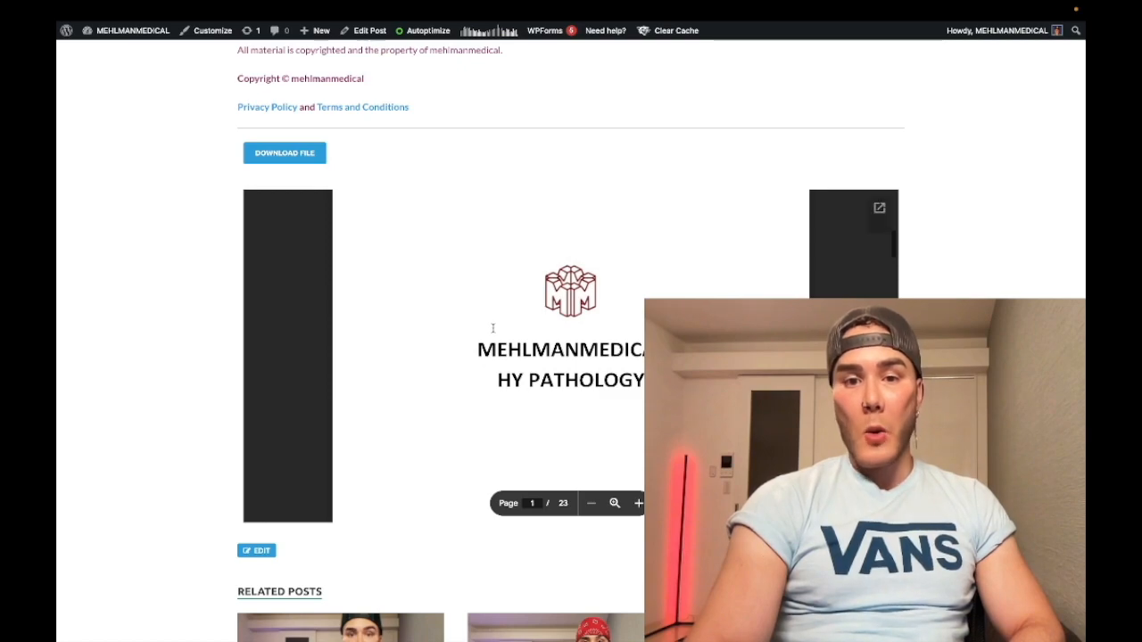
pyautogui.moveTo(468, 332)
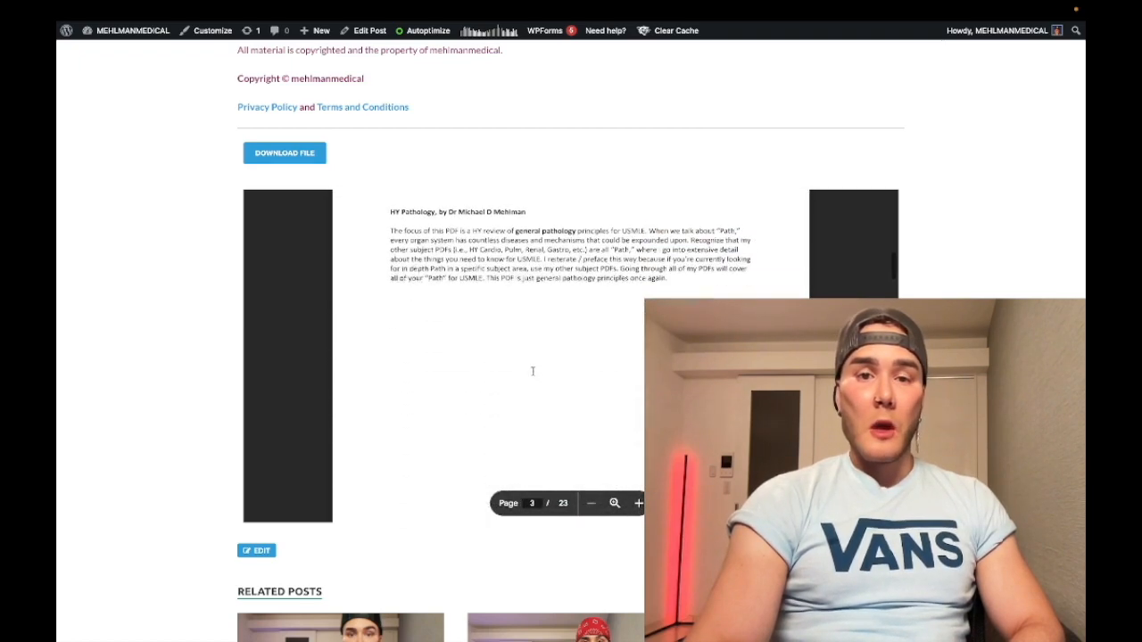
pyautogui.click(639, 503)
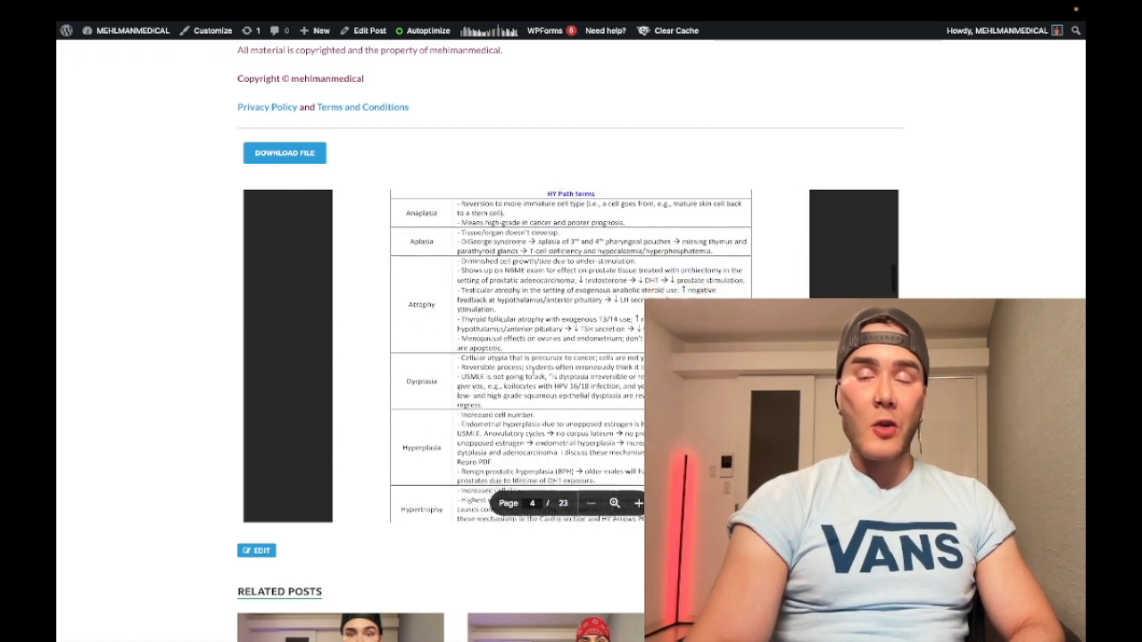
pyautogui.scroll(-3)
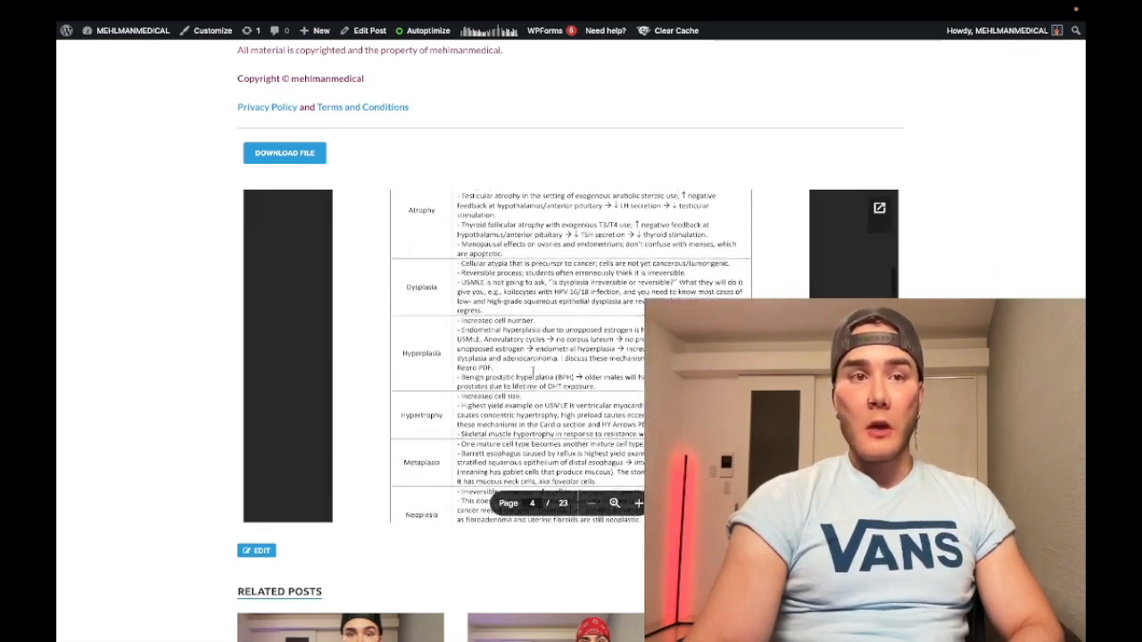
pyautogui.click(638, 503)
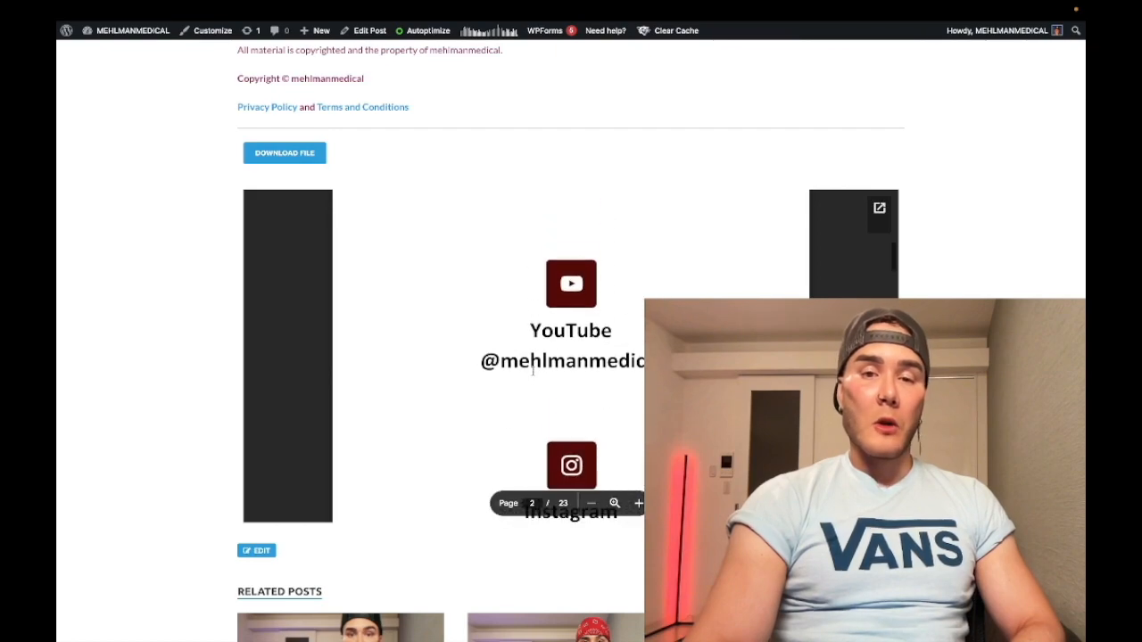
# Advance the PDF to page 12 of 23, the drug-induced lupus and myasthenia gravis table.
pyautogui.click(591, 503)
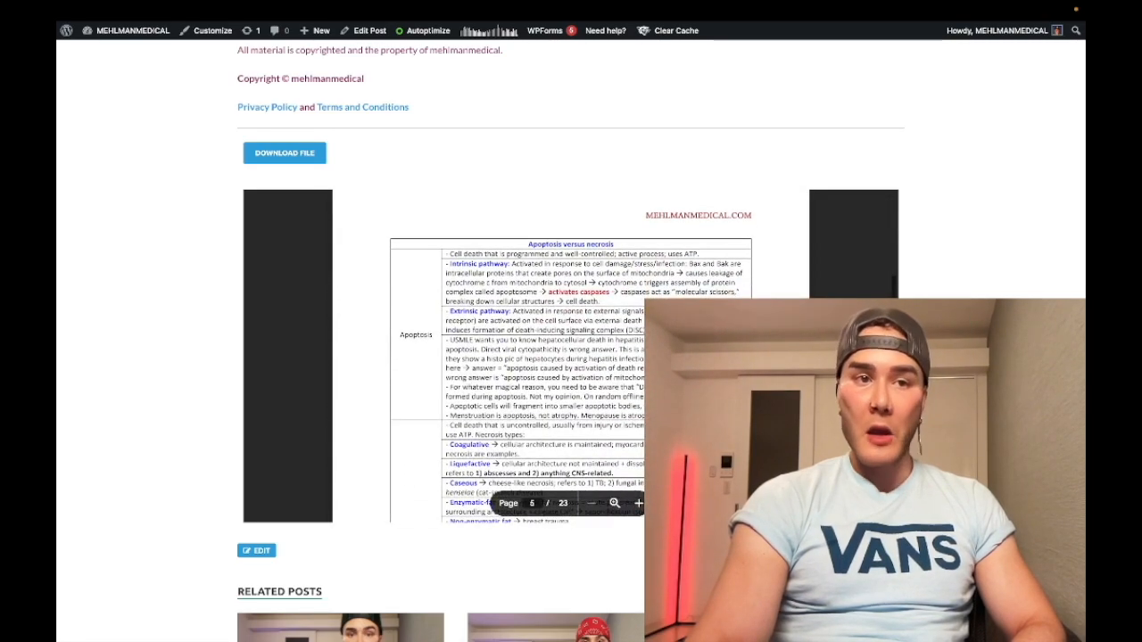
pyautogui.click(637, 503)
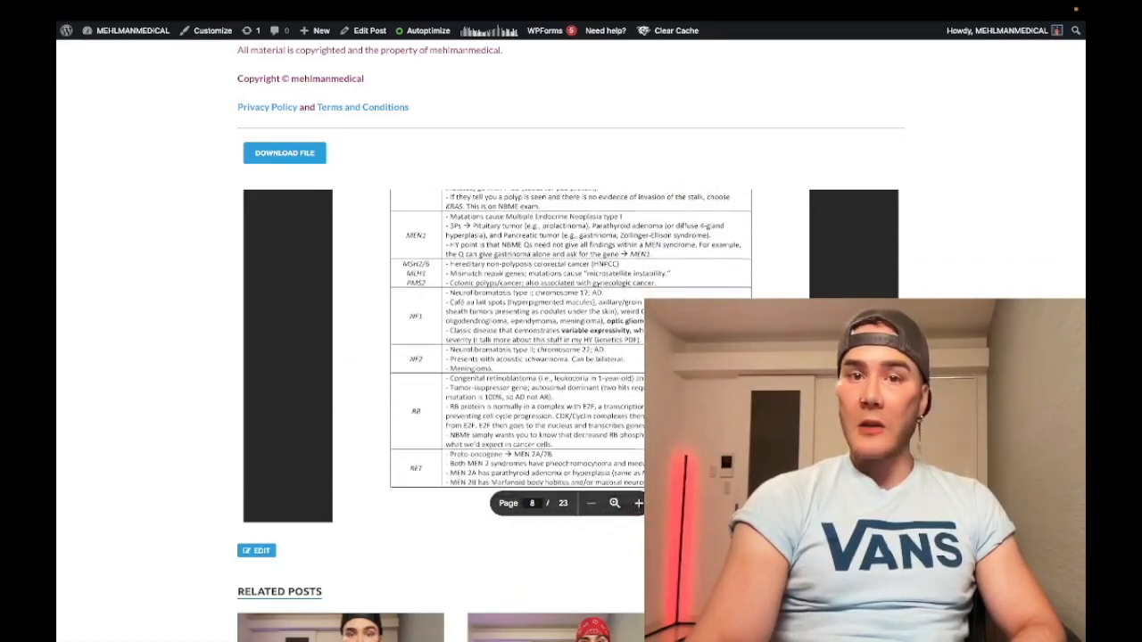
pyautogui.click(639, 503)
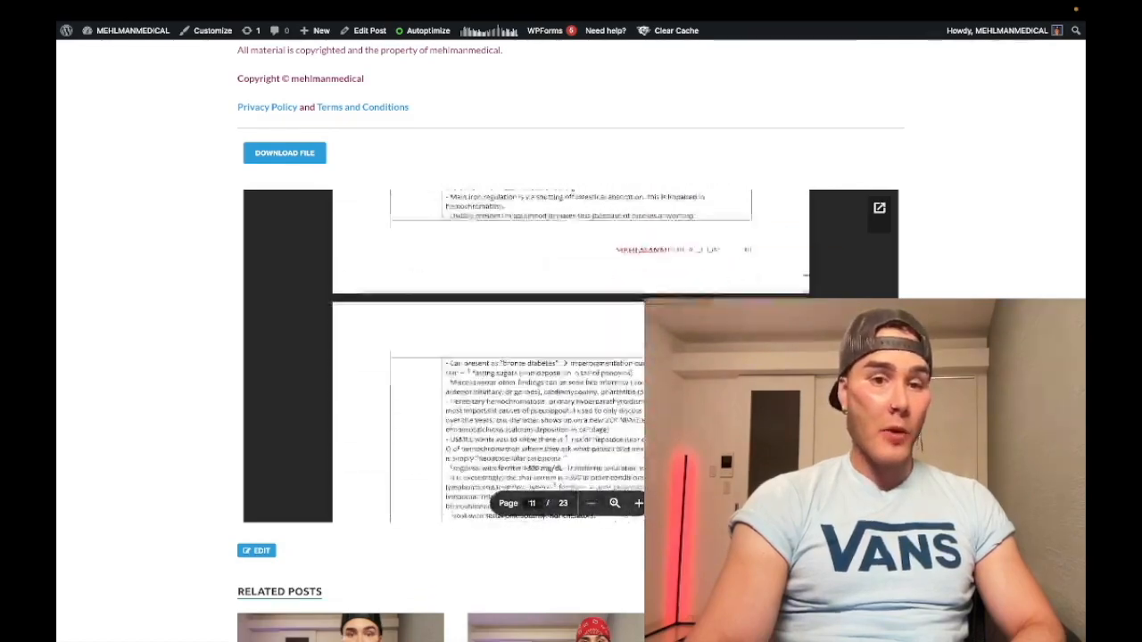
pyautogui.click(639, 503)
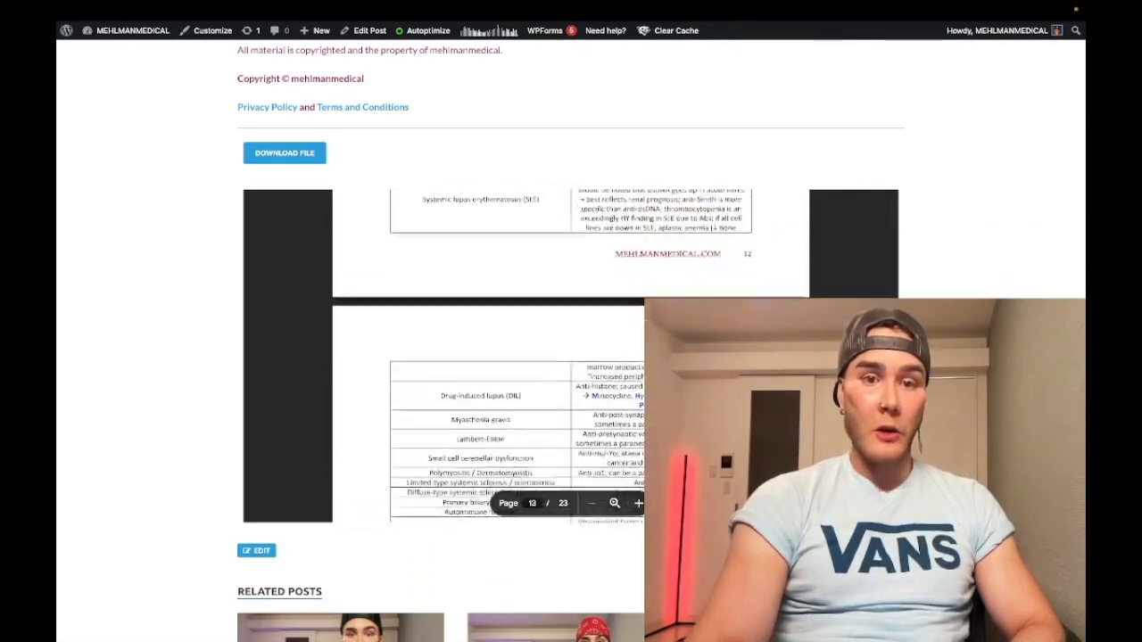